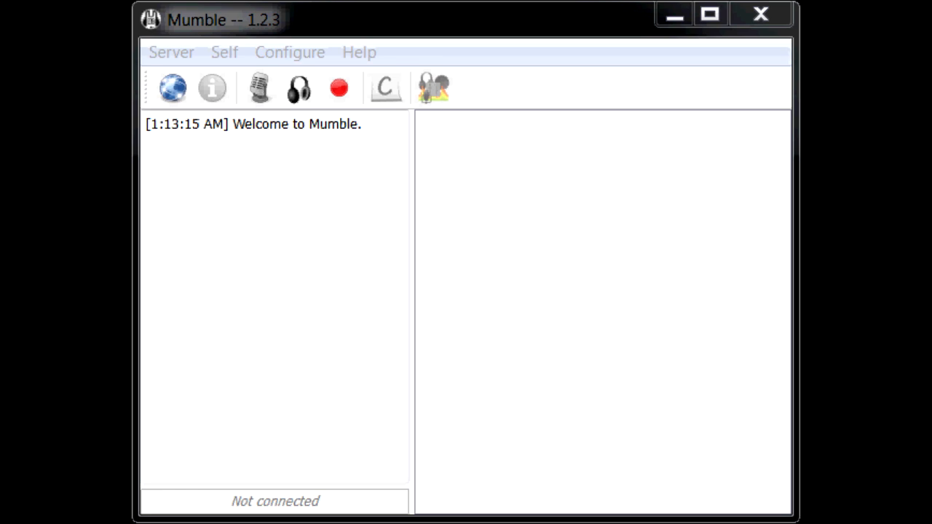
mouse_move(189, 3)
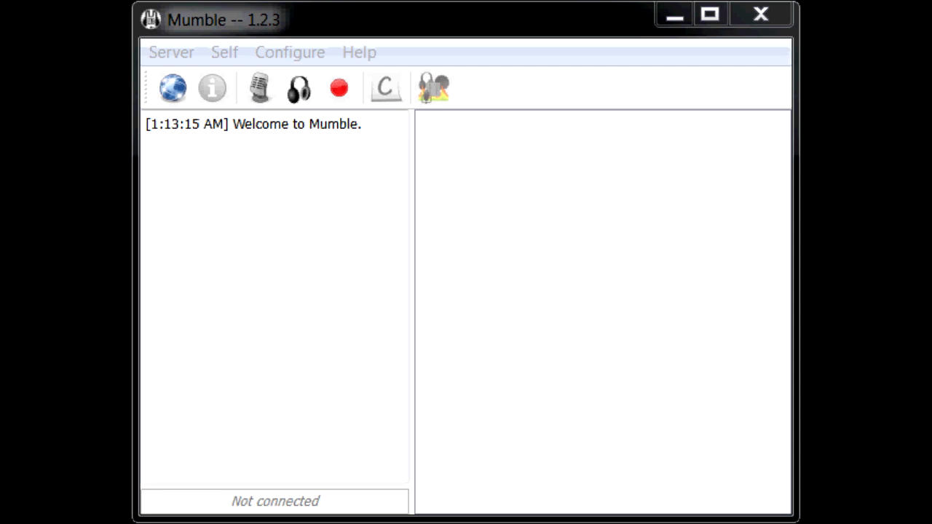
- Show the Server Connect dialog via Server > Connect with the Favorite group collapsed
left_click(170, 53)
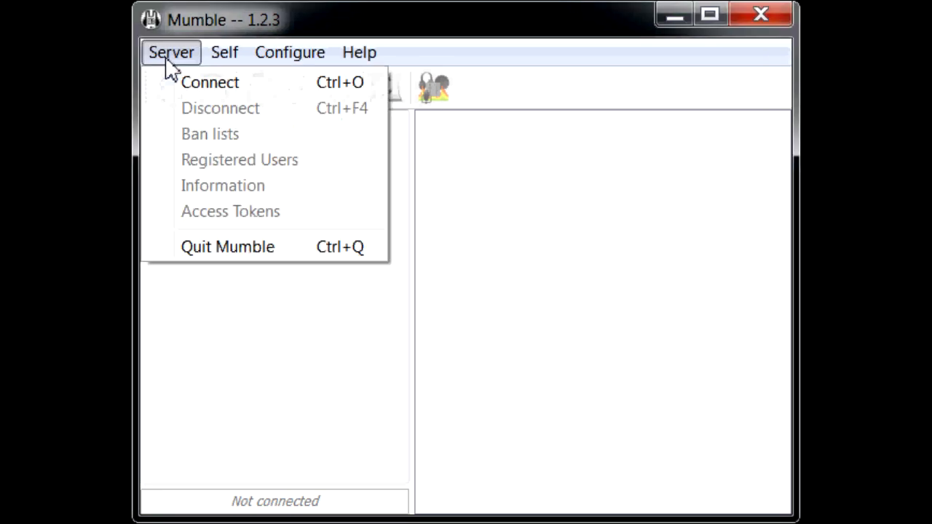
left_click(210, 82)
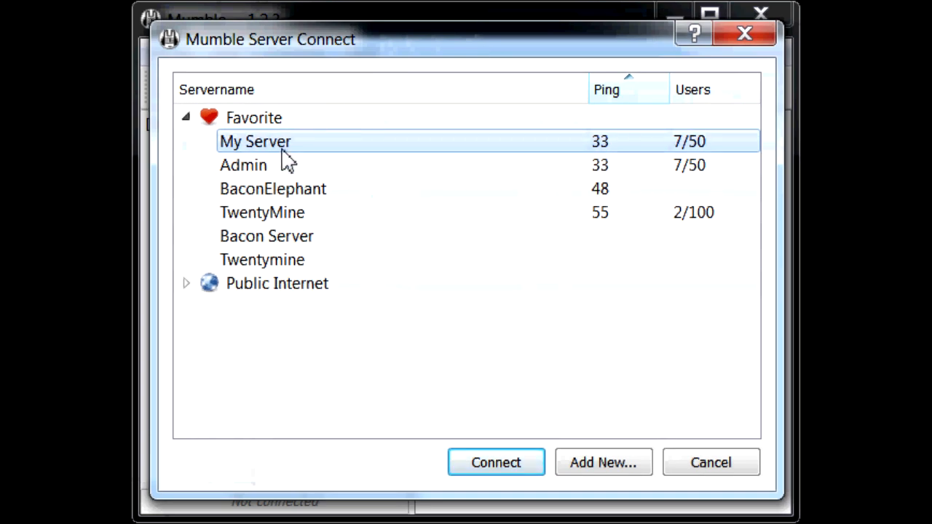
left_click(187, 116)
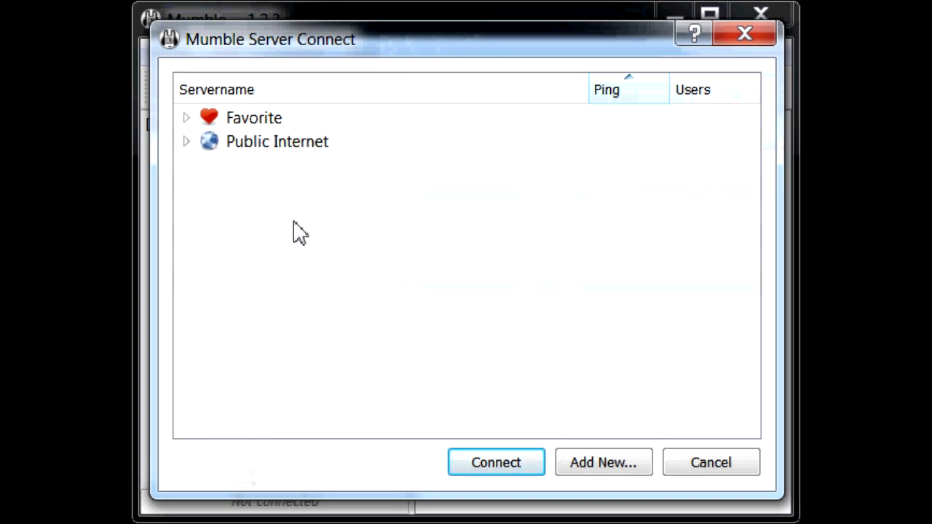
mouse_move(639, 437)
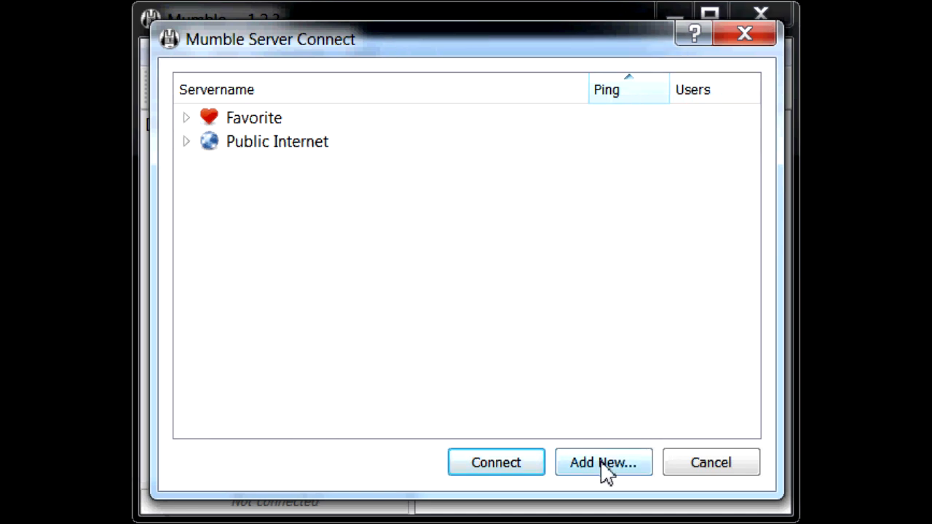
- Fill a new server entry: label New Server, address mumble104.gotmumble.com, username OhKee
left_click(602, 463)
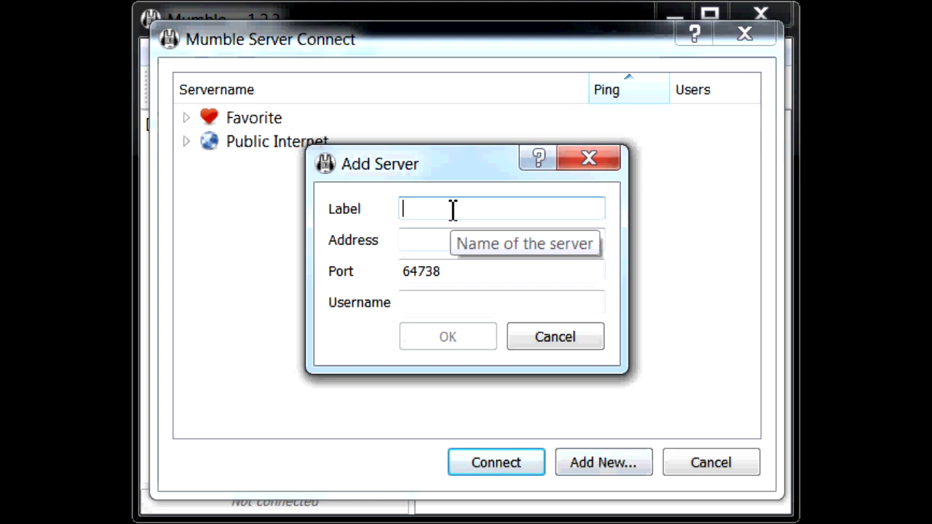
type("New SEr")
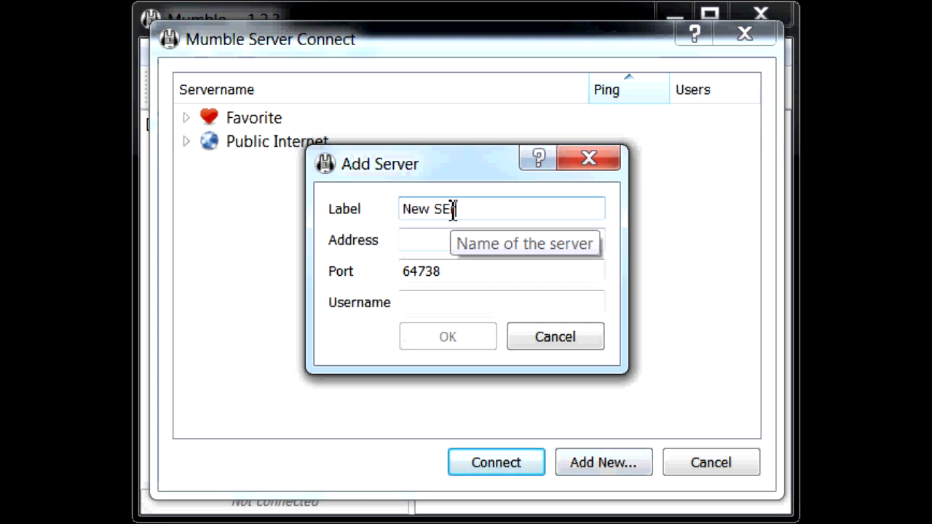
type("rver")
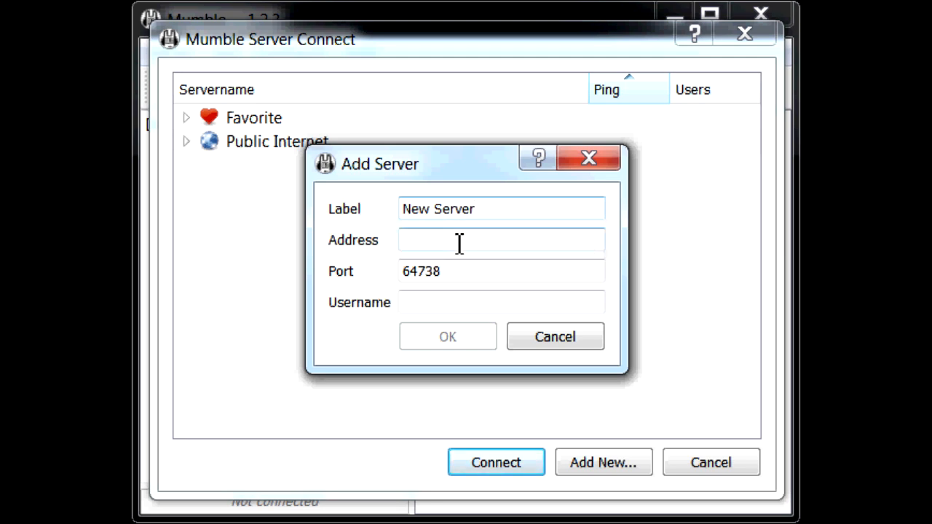
type("mumbl")
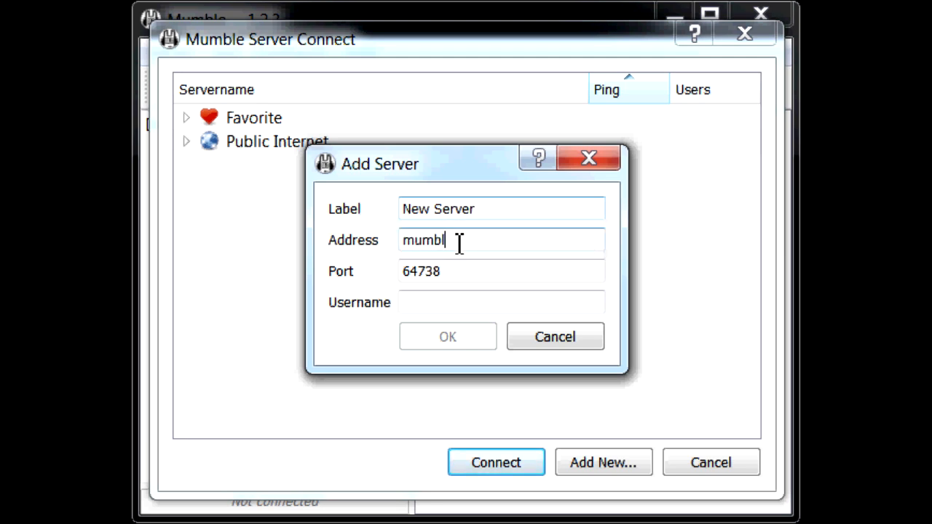
type("e104.")
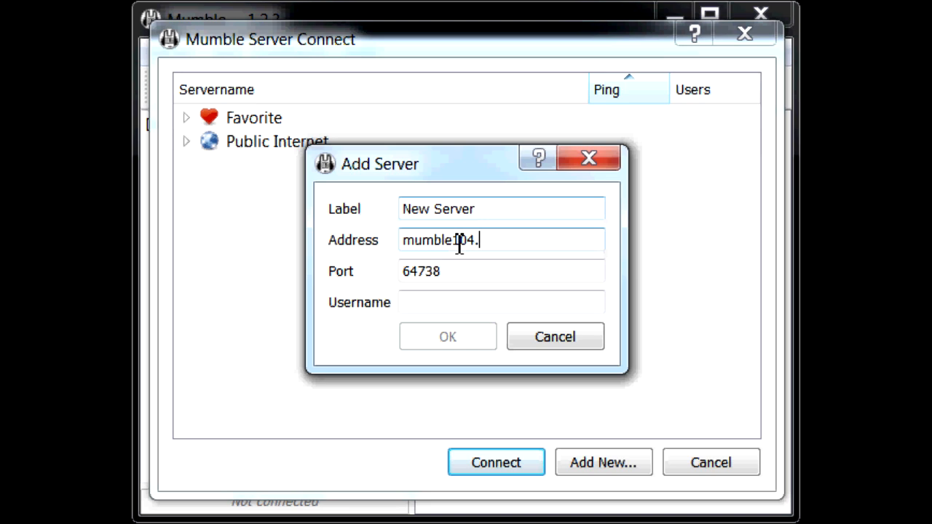
type(".gotmumble.com")
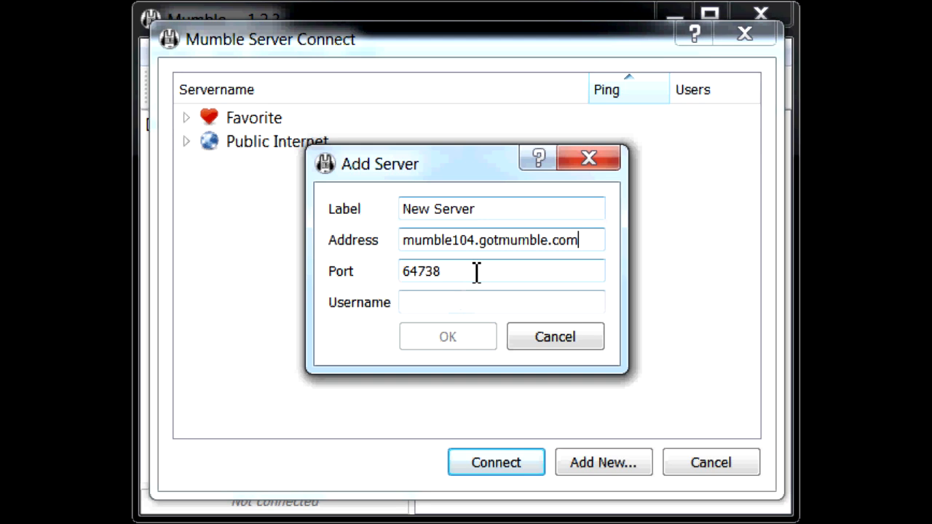
mouse_move(495, 294)
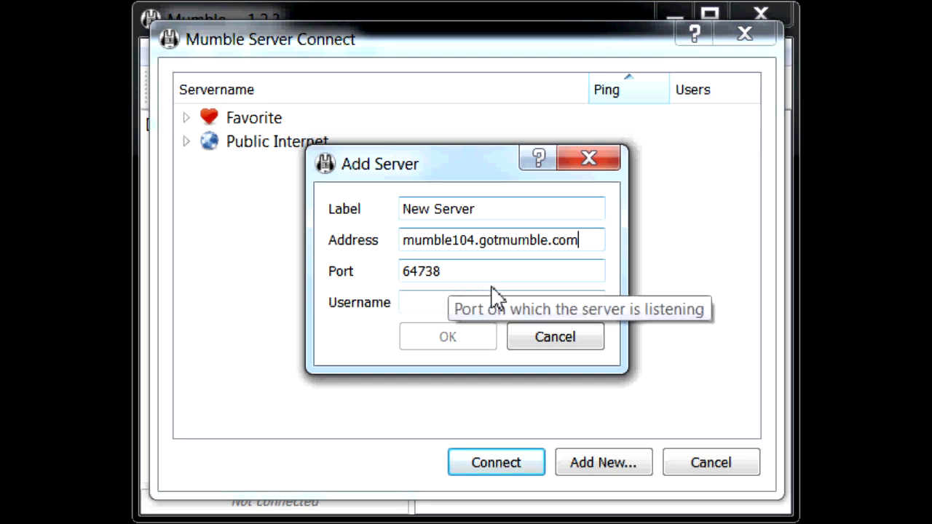
mouse_move(444, 302)
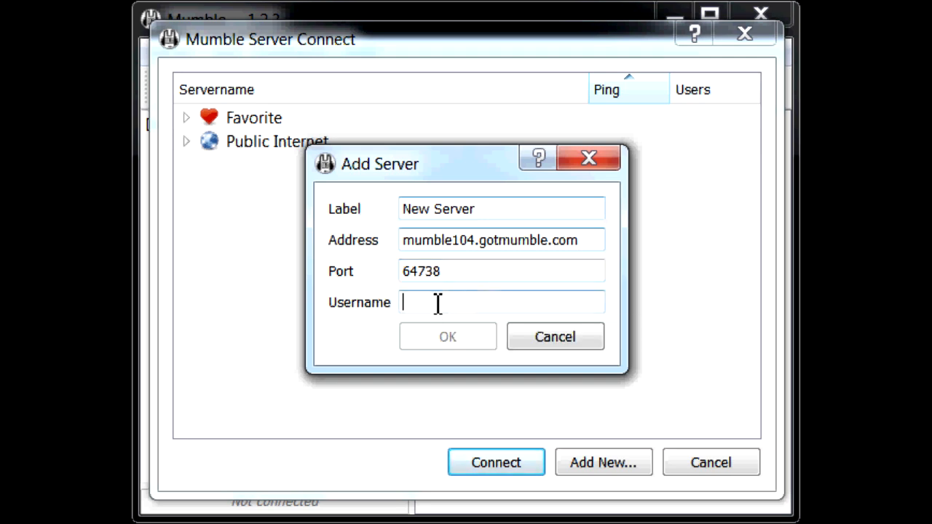
type("OhKee")
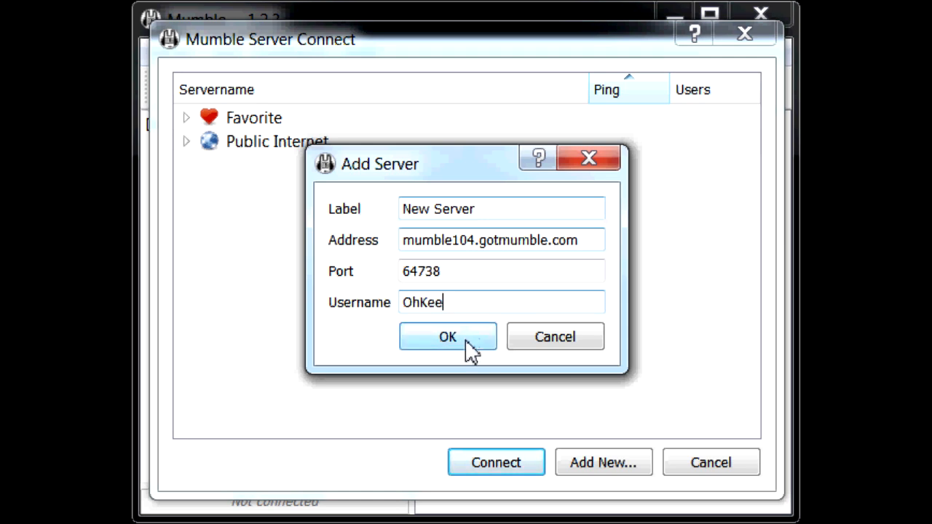
- Save New Server to the favourites and connect to it, reaching the Root channel
left_click(447, 336)
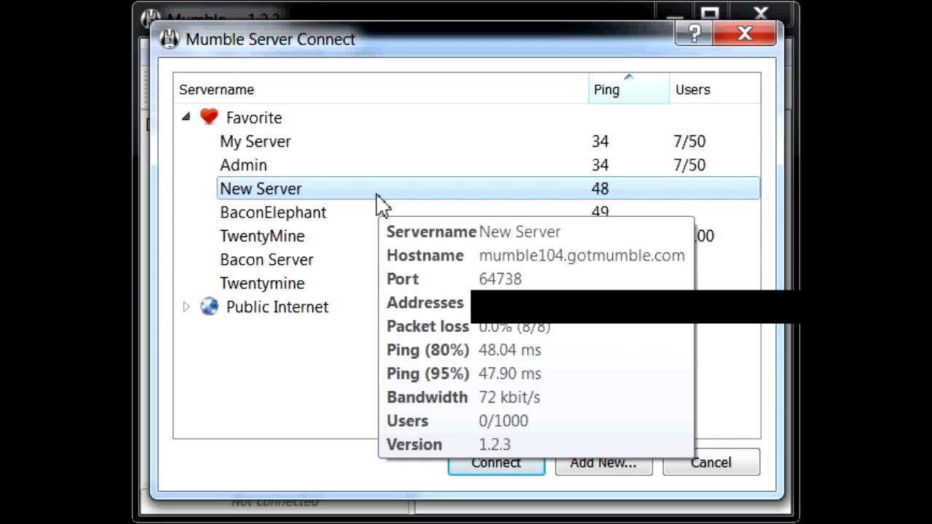
mouse_move(423, 261)
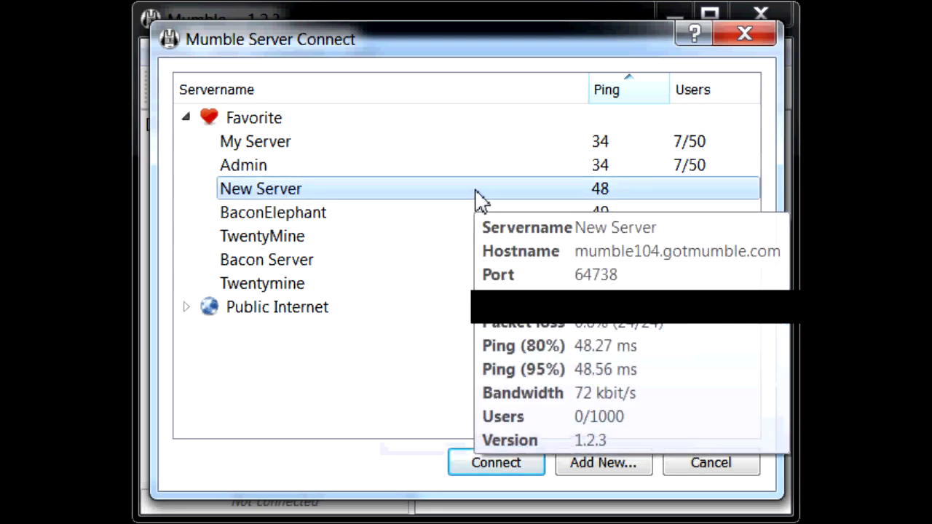
left_click(495, 463)
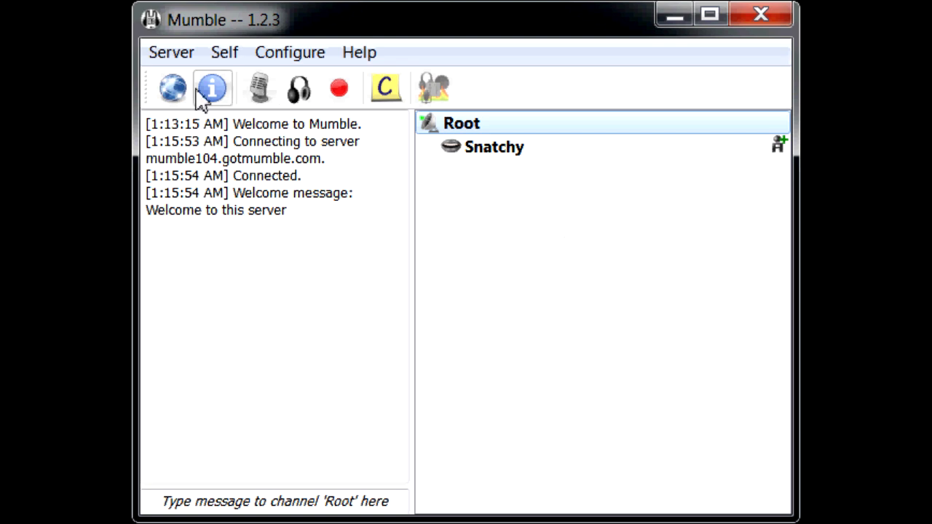
- Toggle Mute Self on and off, then Deafen Self on and off, restoring normal audio
left_click(259, 87)
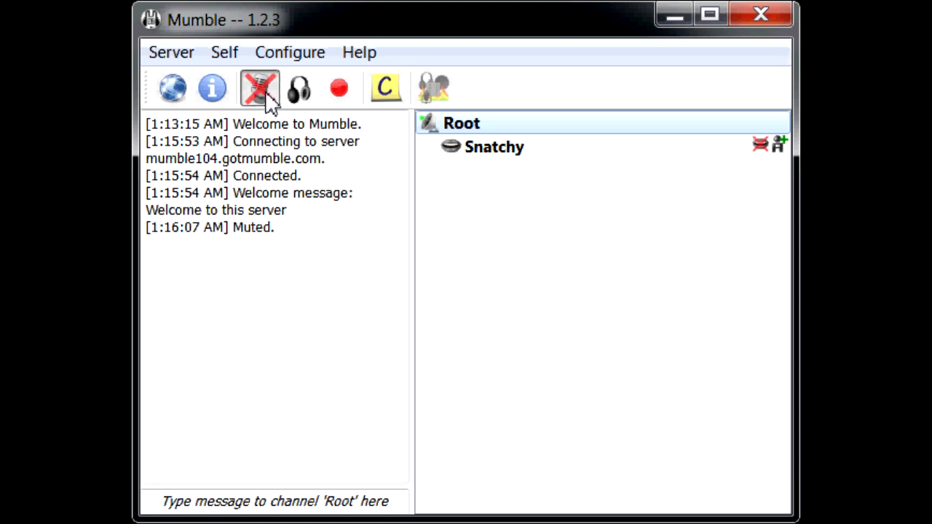
left_click(259, 88)
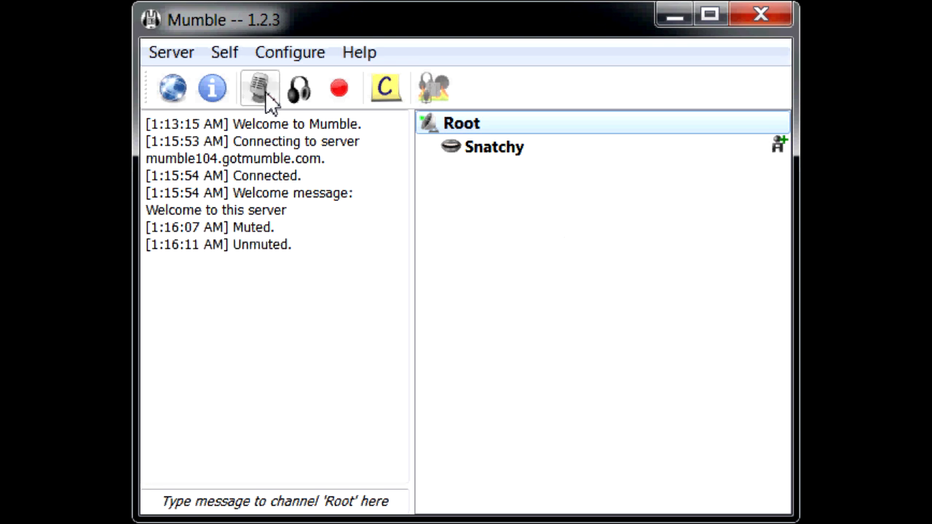
left_click(300, 87)
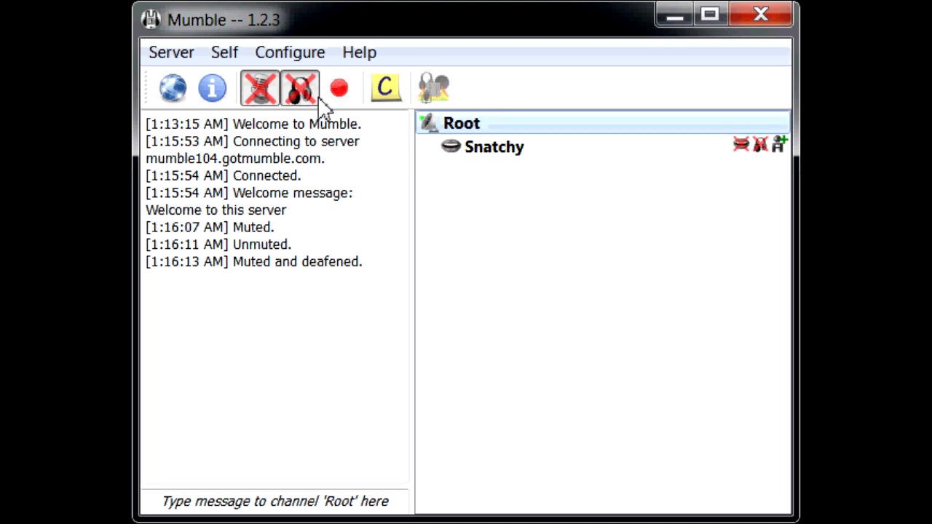
left_click(300, 87)
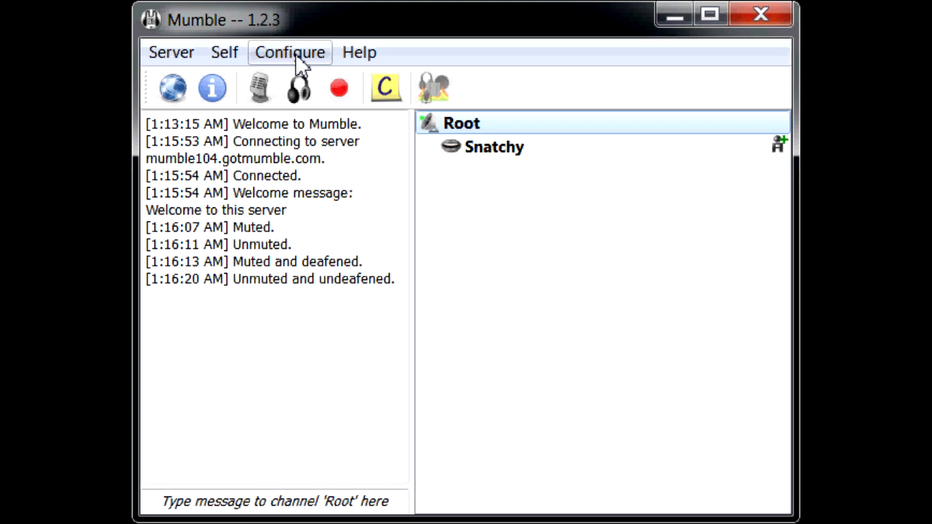
- Reach the Shortcuts page of Mumble's Settings window
left_click(288, 53)
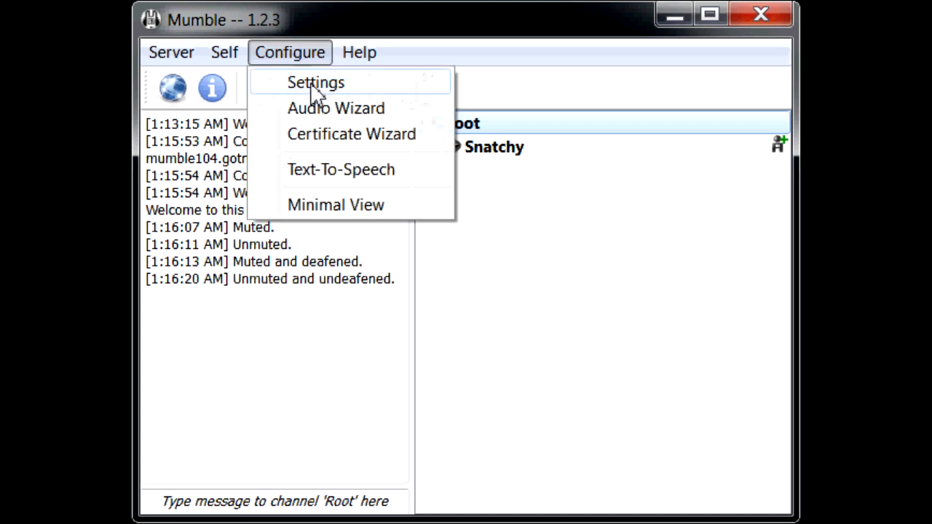
left_click(316, 81)
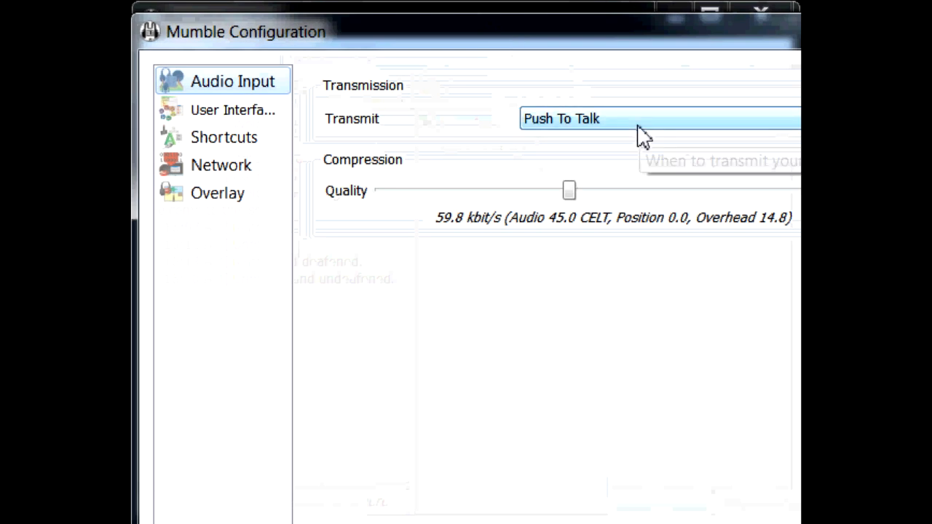
left_click(224, 137)
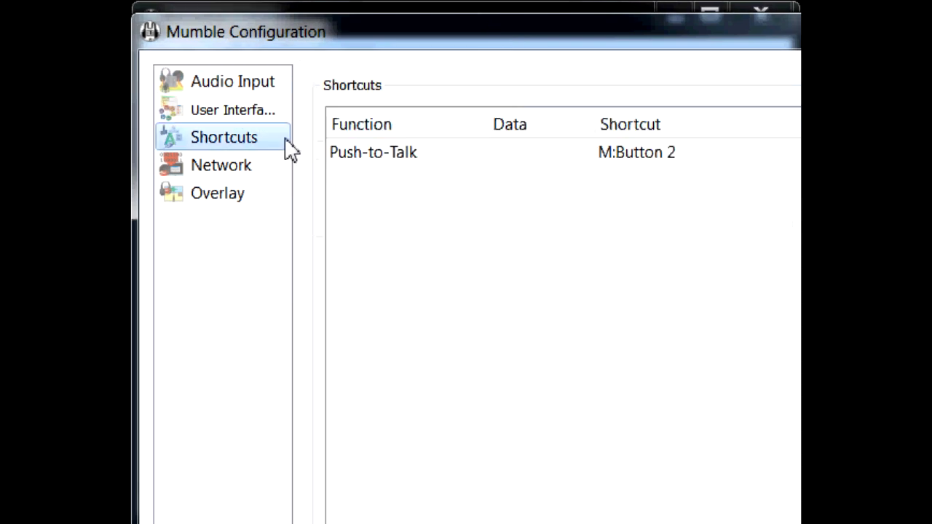
mouse_move(434, 42)
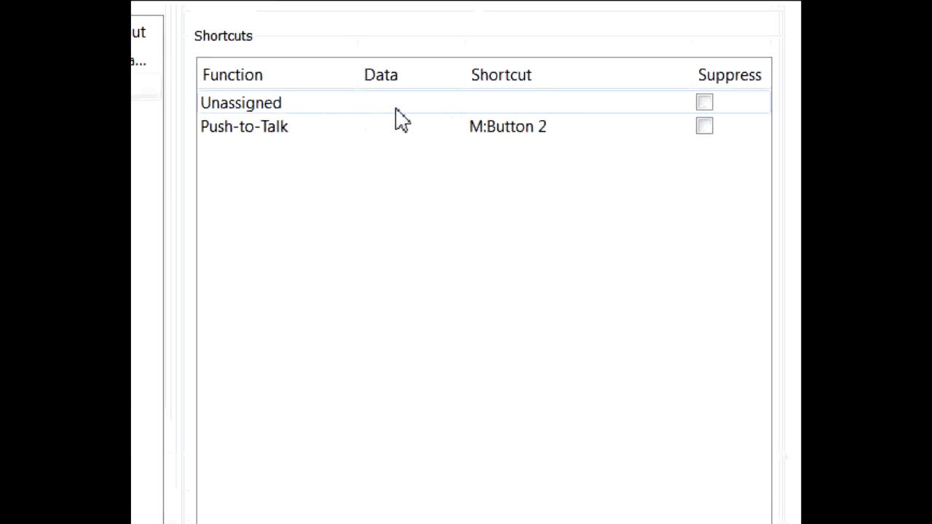
- Make the new shortcut a Push-to-Talk entry and begin capturing its mouse button
left_click(265, 105)
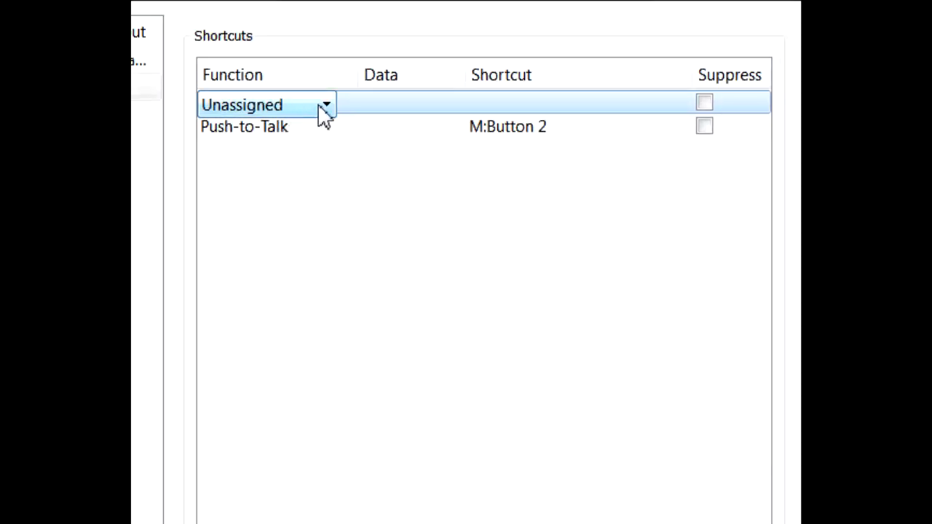
left_click(326, 105)
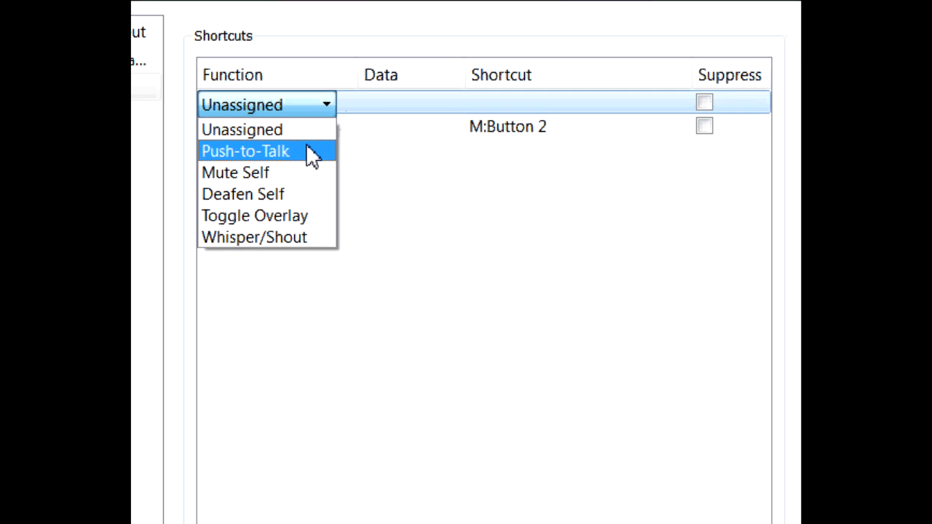
left_click(245, 150)
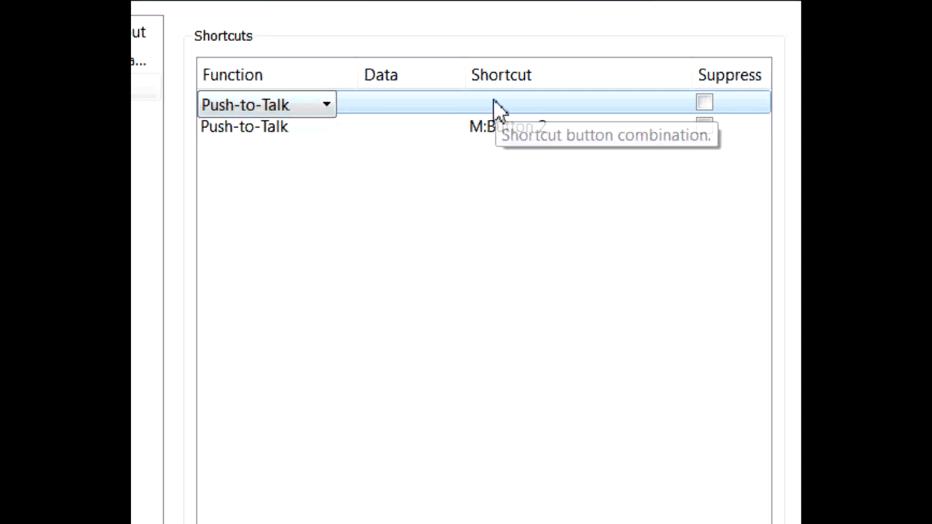
left_click(576, 102)
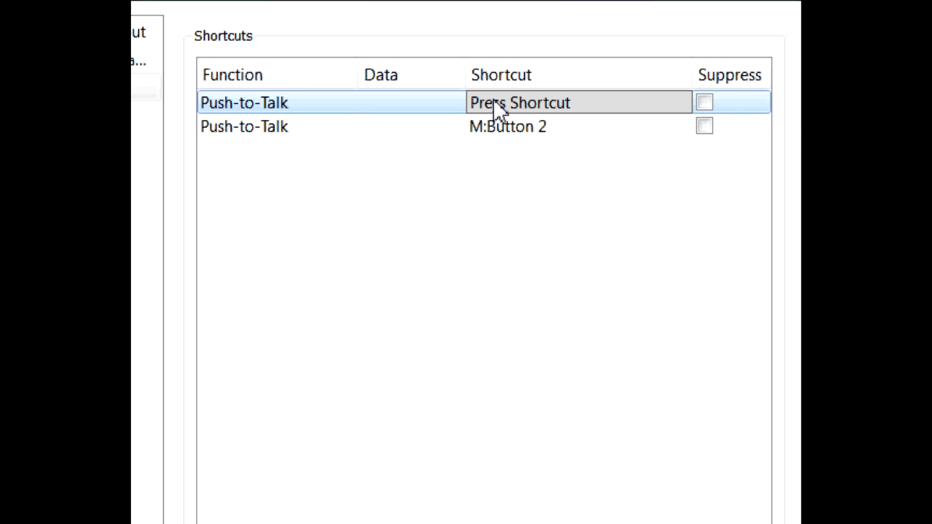
mouse_move(469, 113)
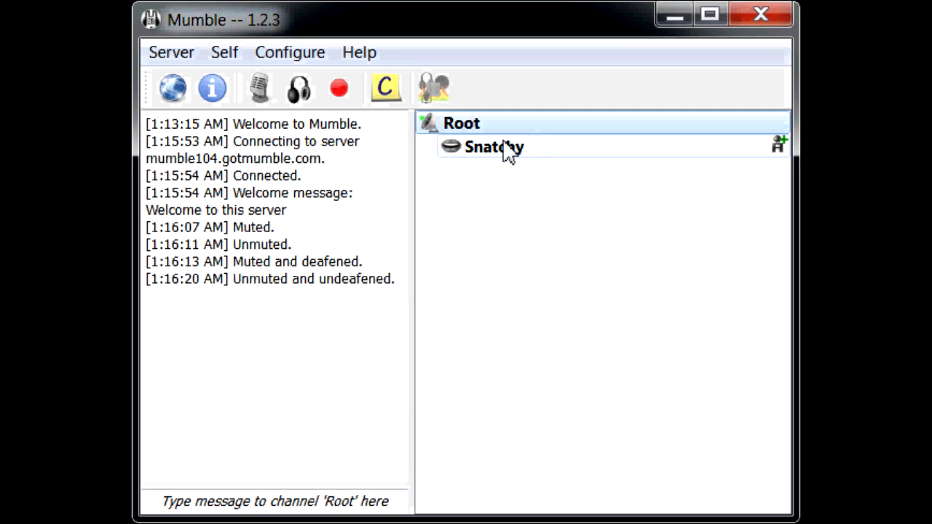
mouse_move(455, 166)
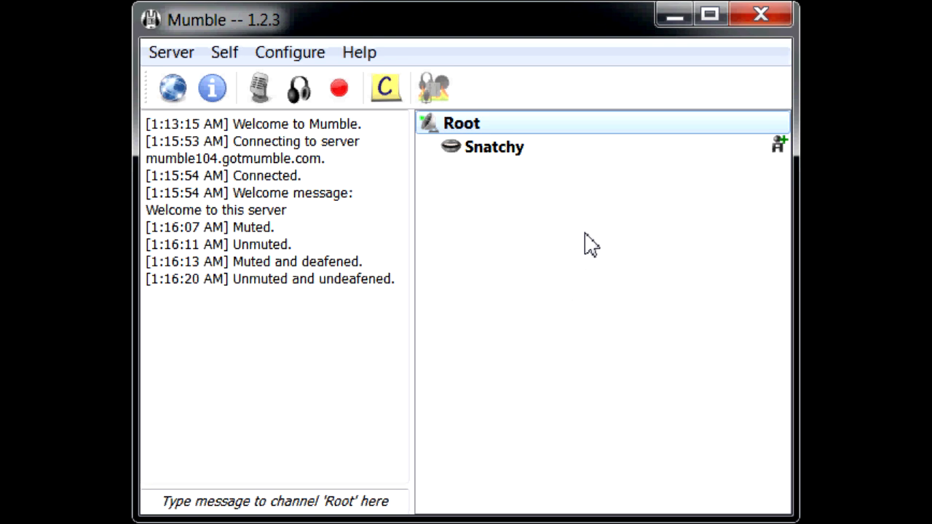
mouse_move(405, 198)
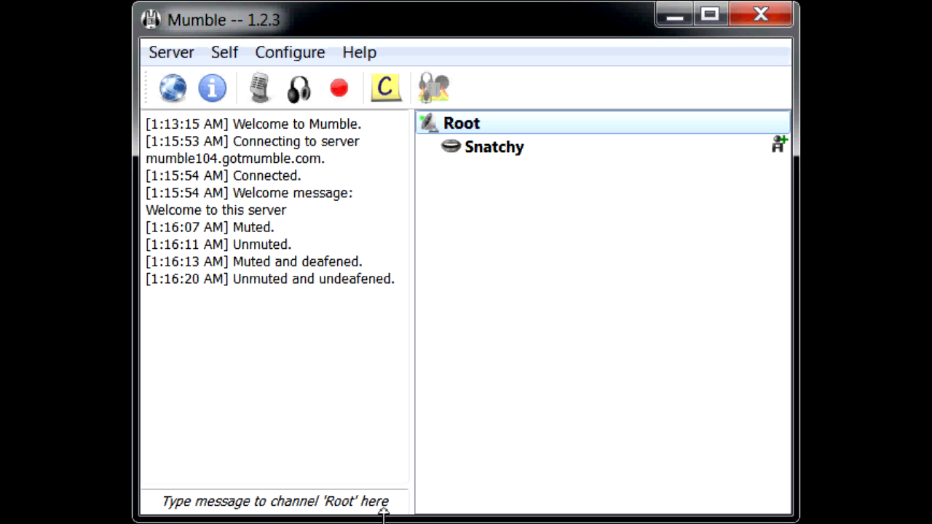
- Start a test text message to the Root channel in the chat box
left_click(273, 501)
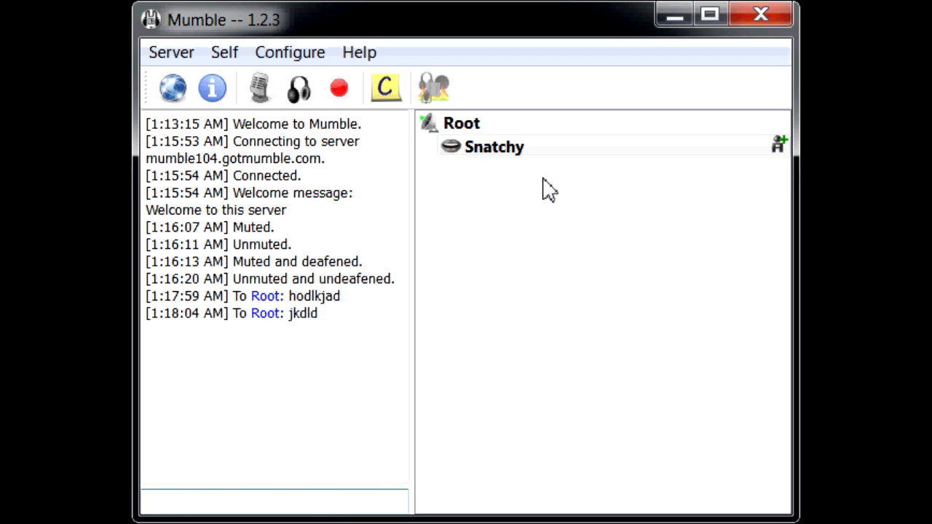
mouse_move(562, 322)
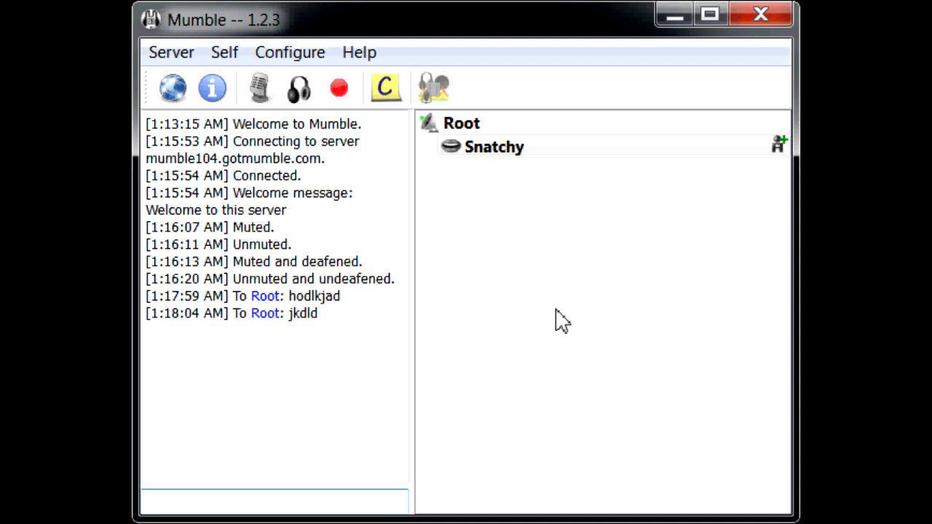